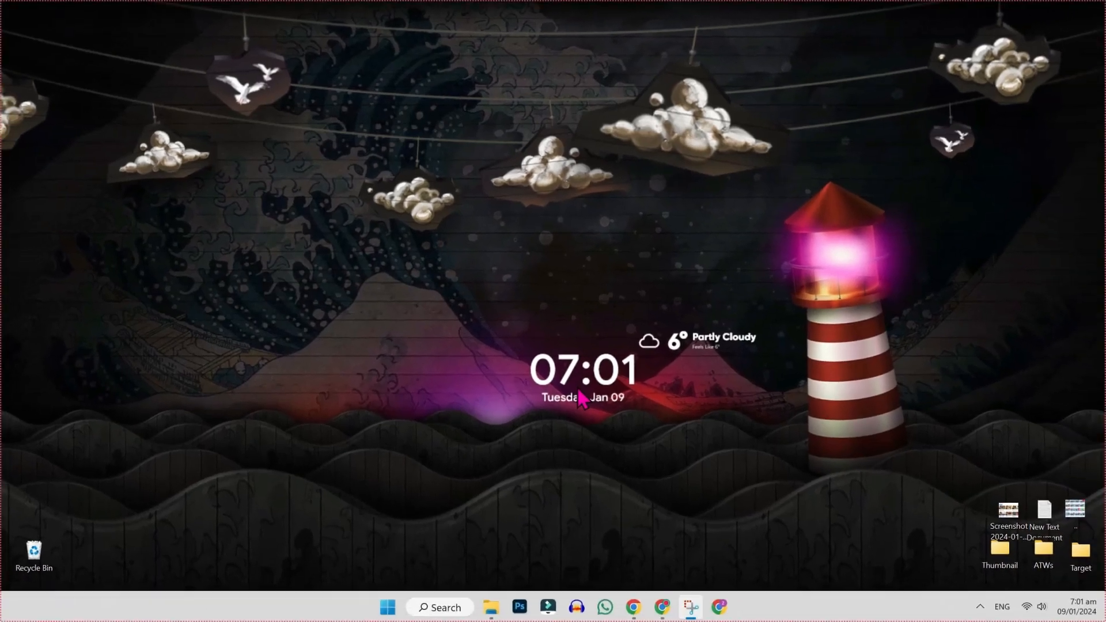
mouse_move(440, 606)
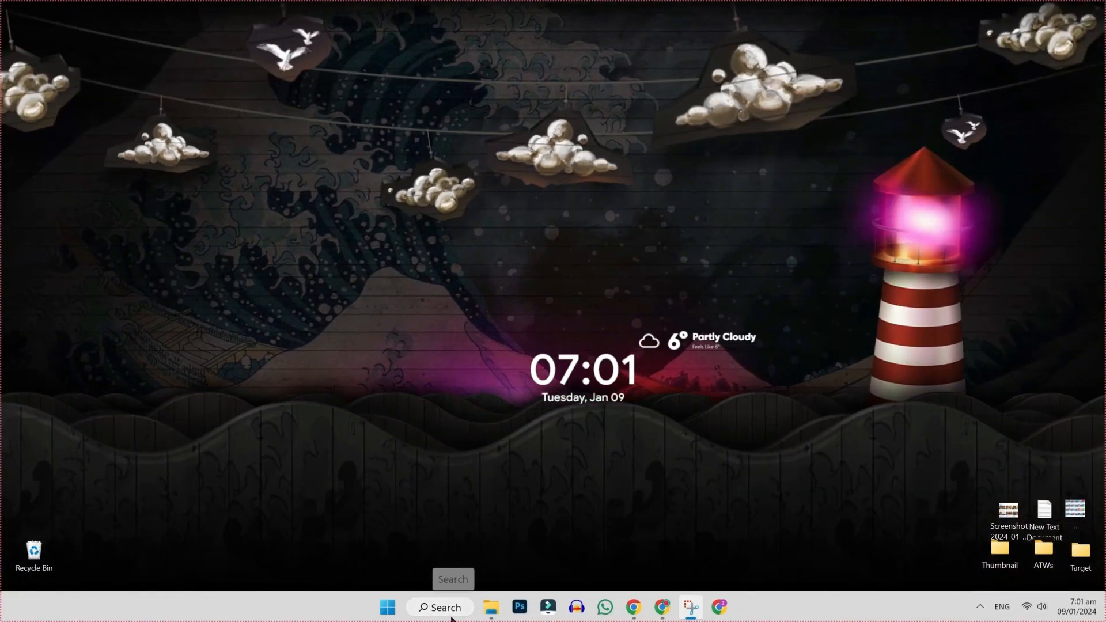
- Search Windows for 'dev' and launch Device Manager from the best match
click(439, 607)
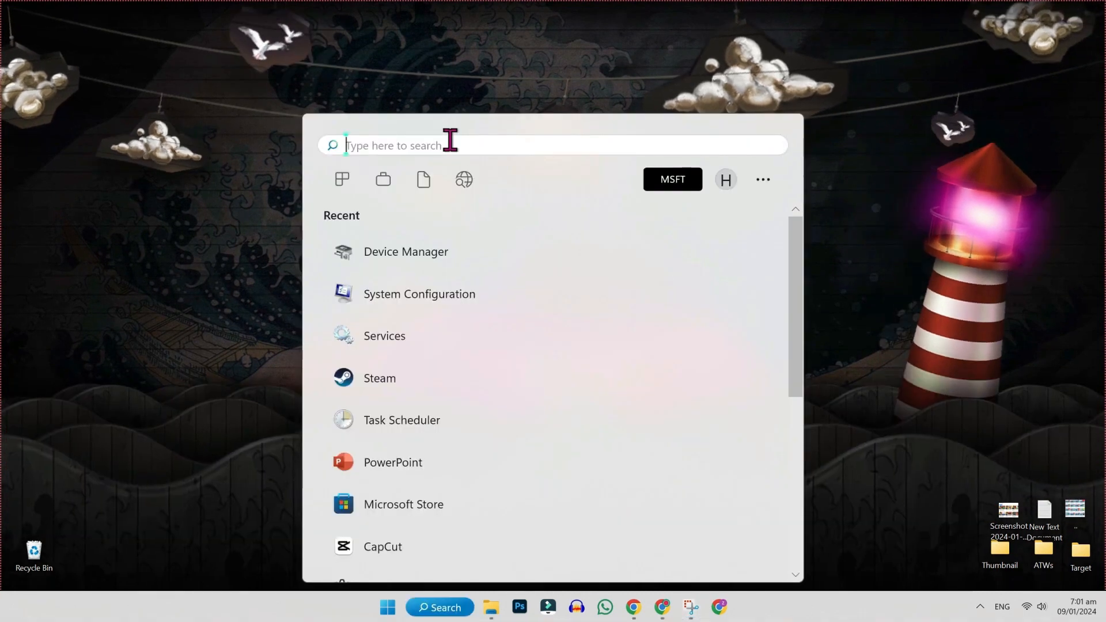
text(dev)
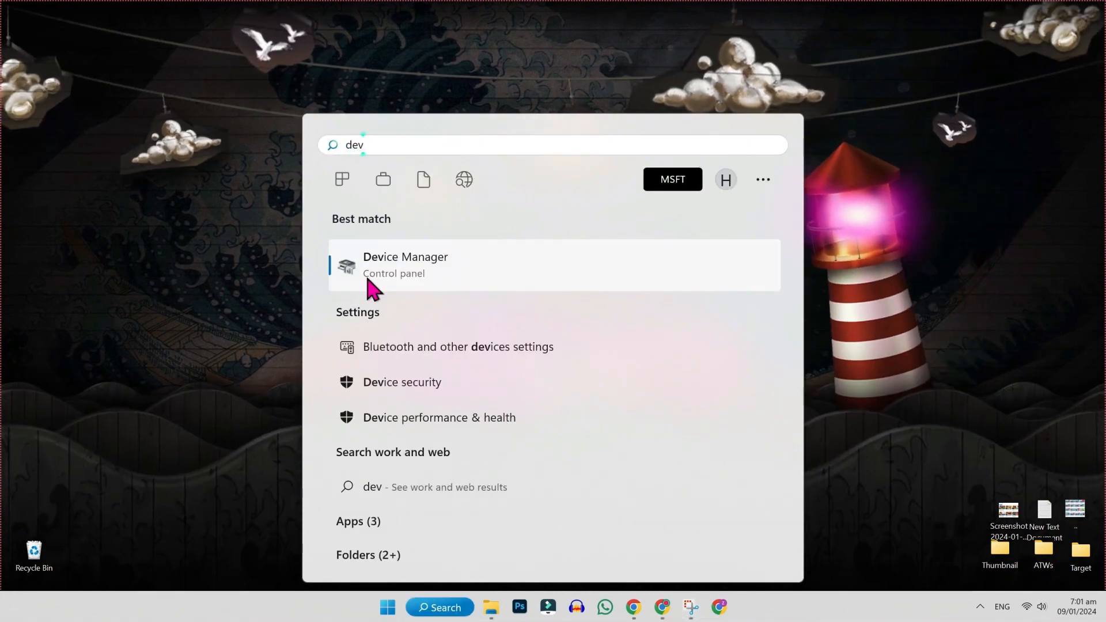
click(405, 264)
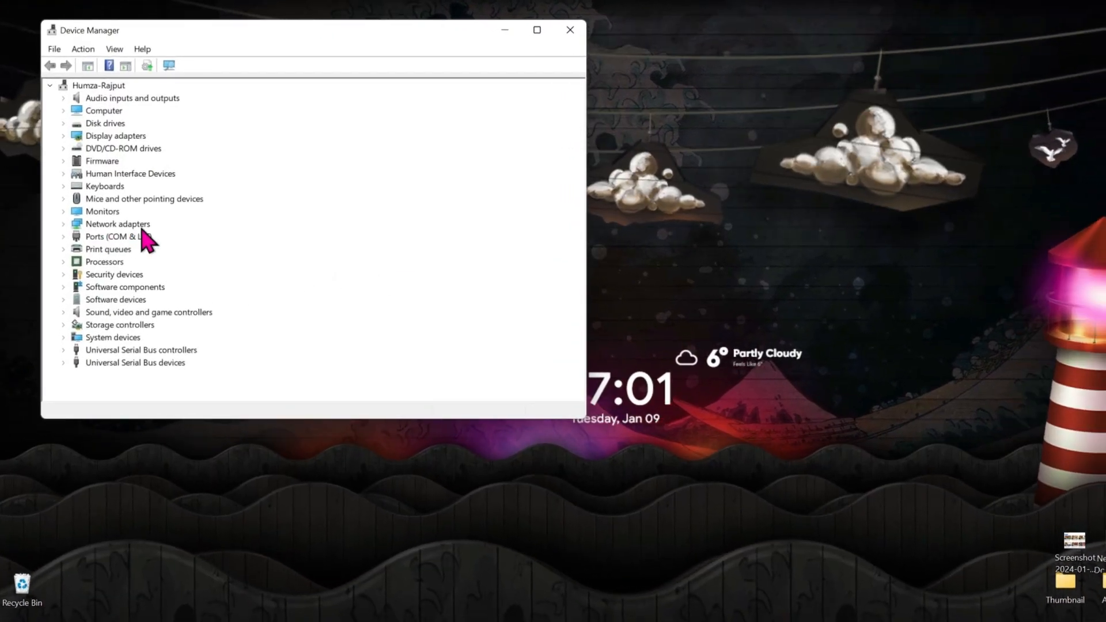
- Expand Network adapters and right-click Intel(R) Ethernet Connection (2) I219-LM
click(64, 223)
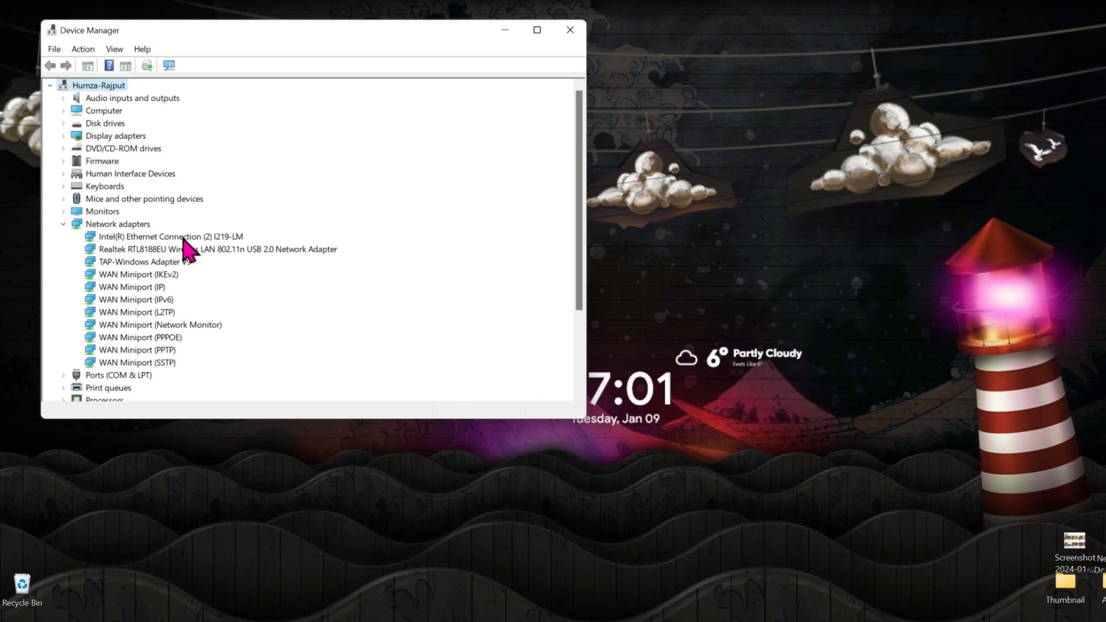
click(169, 236)
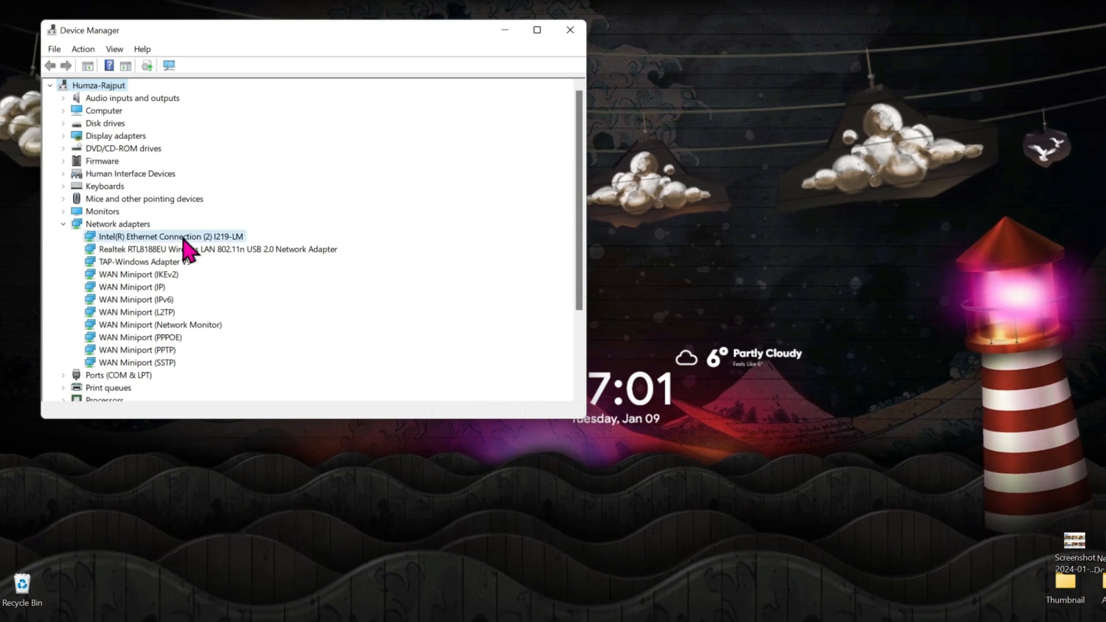
right_click(170, 236)
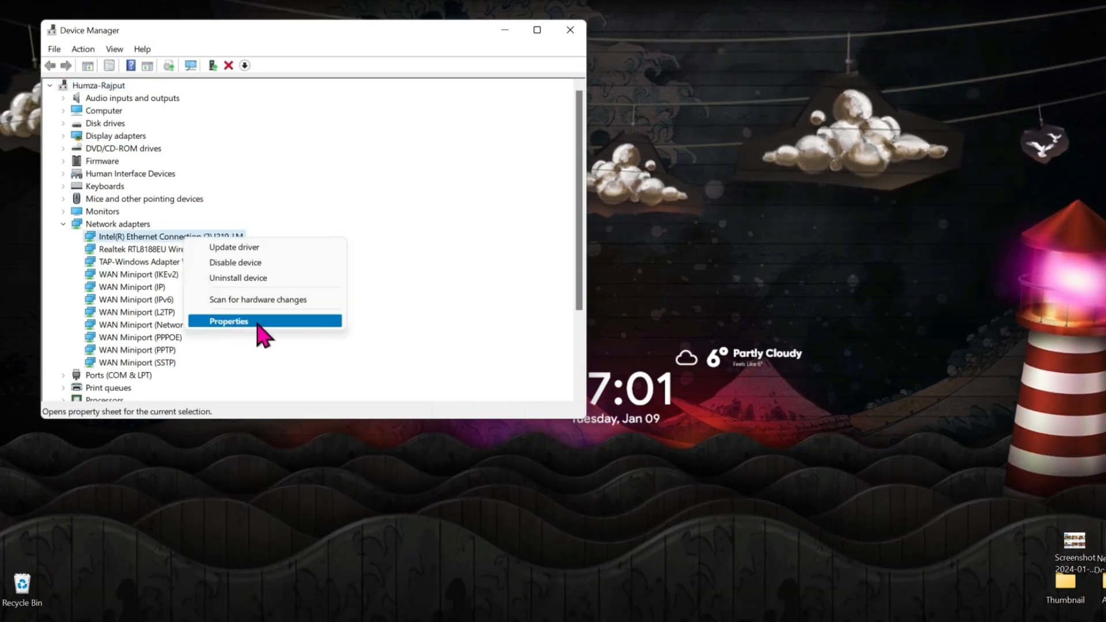
- Set the Intel Ethernet adapter's Speed & Duplex to Auto Negotiation and confirm with OK
click(229, 320)
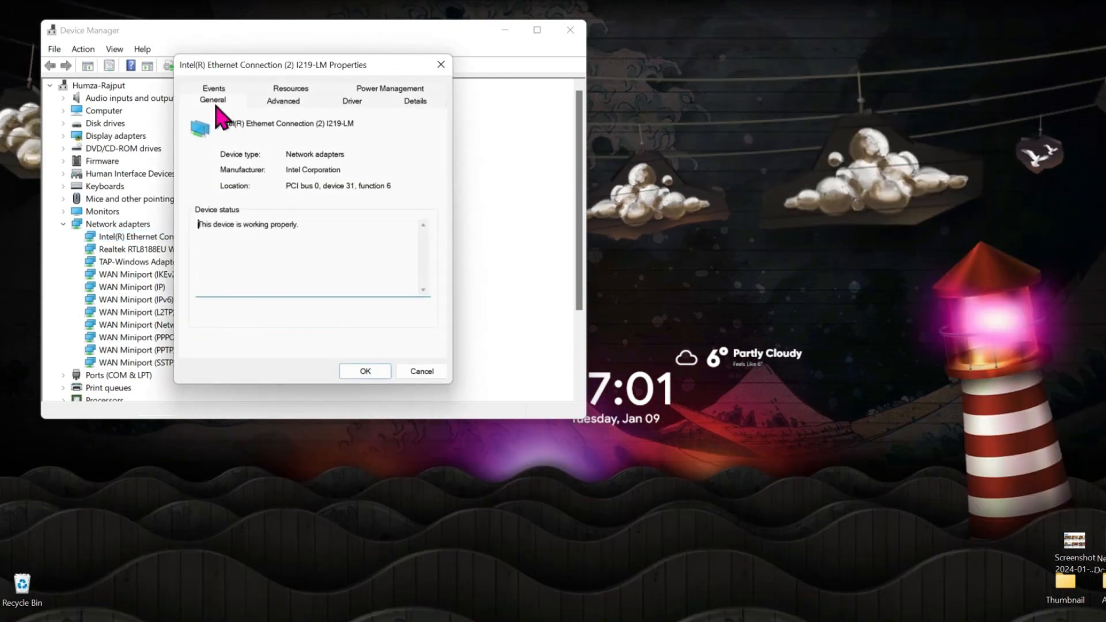
mouse_move(285, 117)
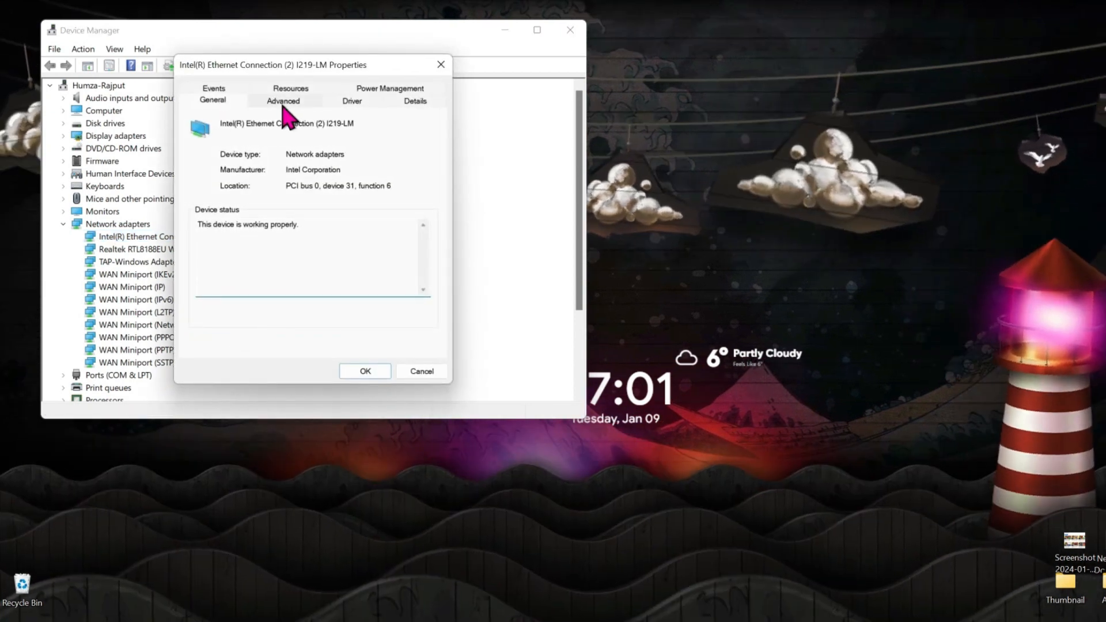
click(283, 100)
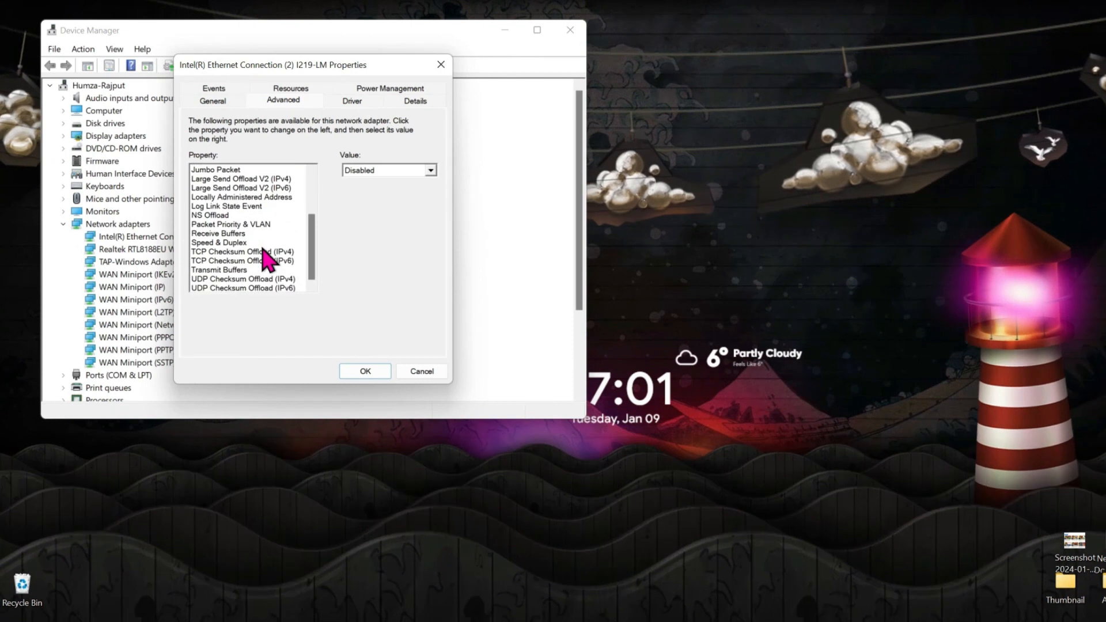
click(219, 232)
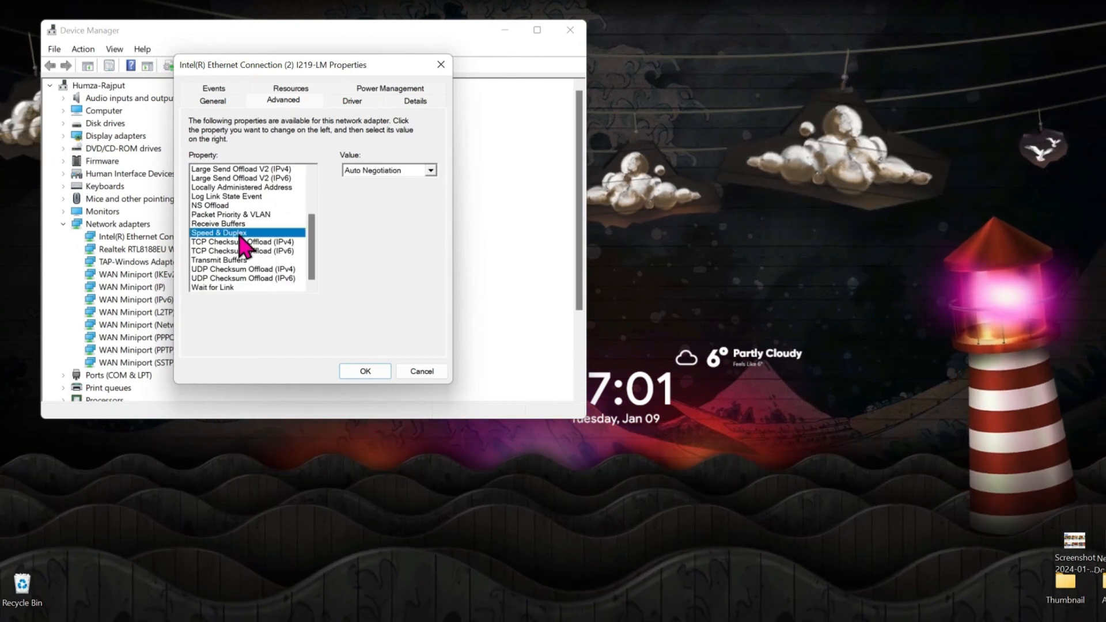
mouse_move(377, 183)
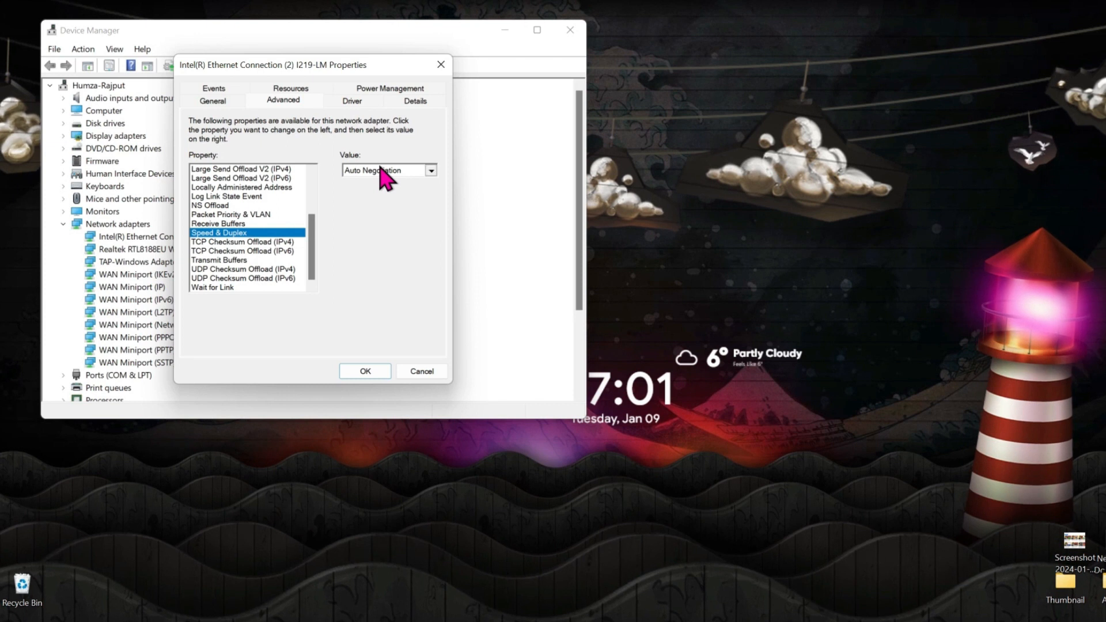
click(429, 169)
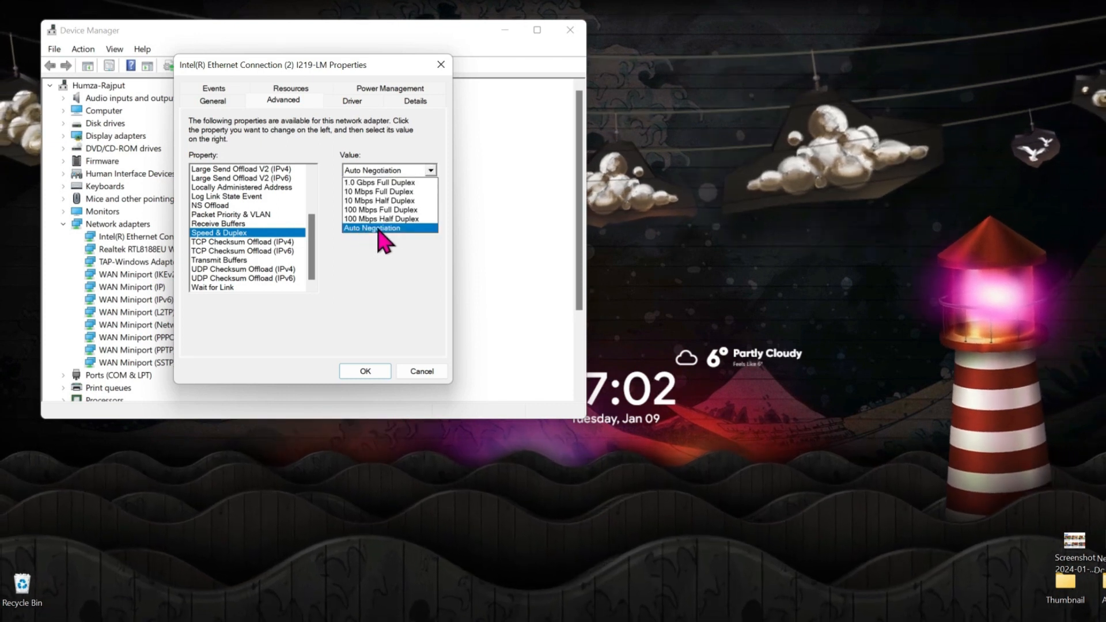
click(371, 228)
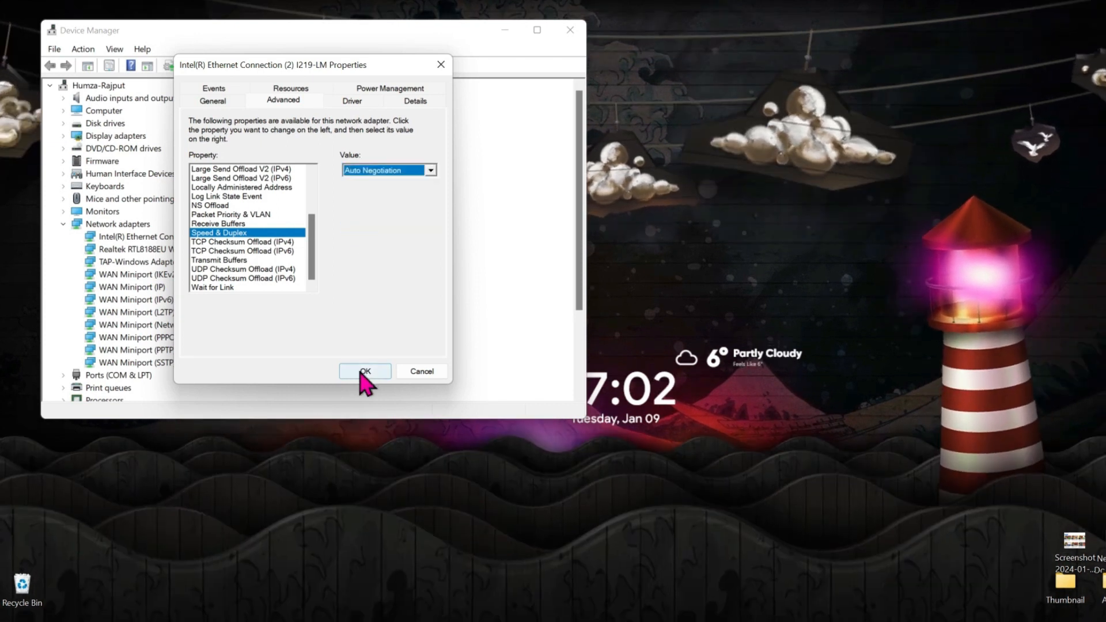
click(365, 371)
text(sett)
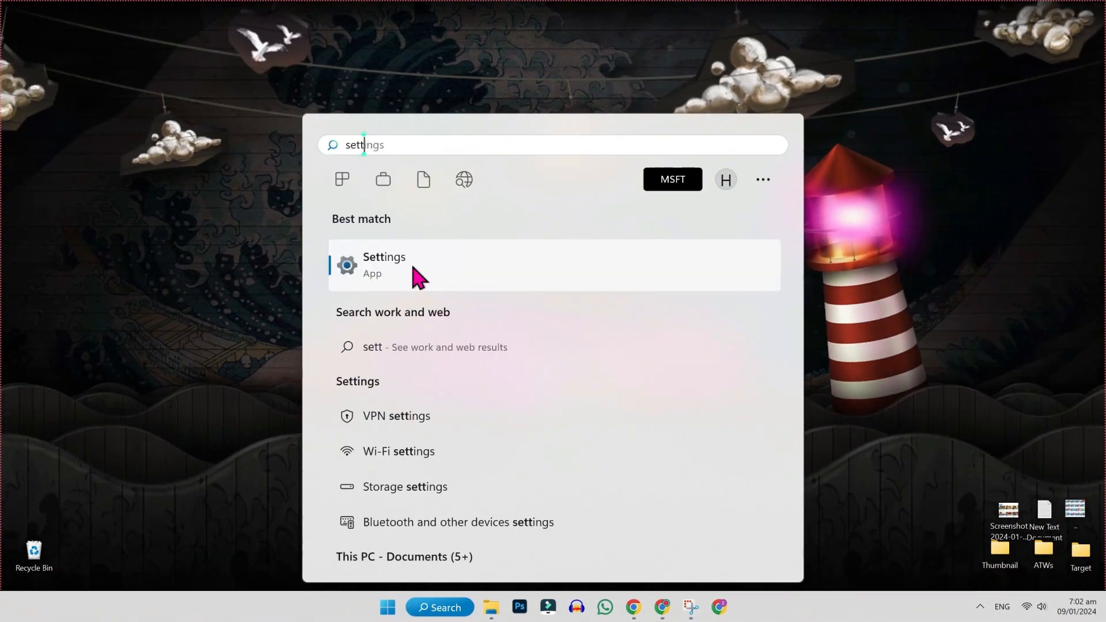
- Launch the Settings app on the System page
click(384, 264)
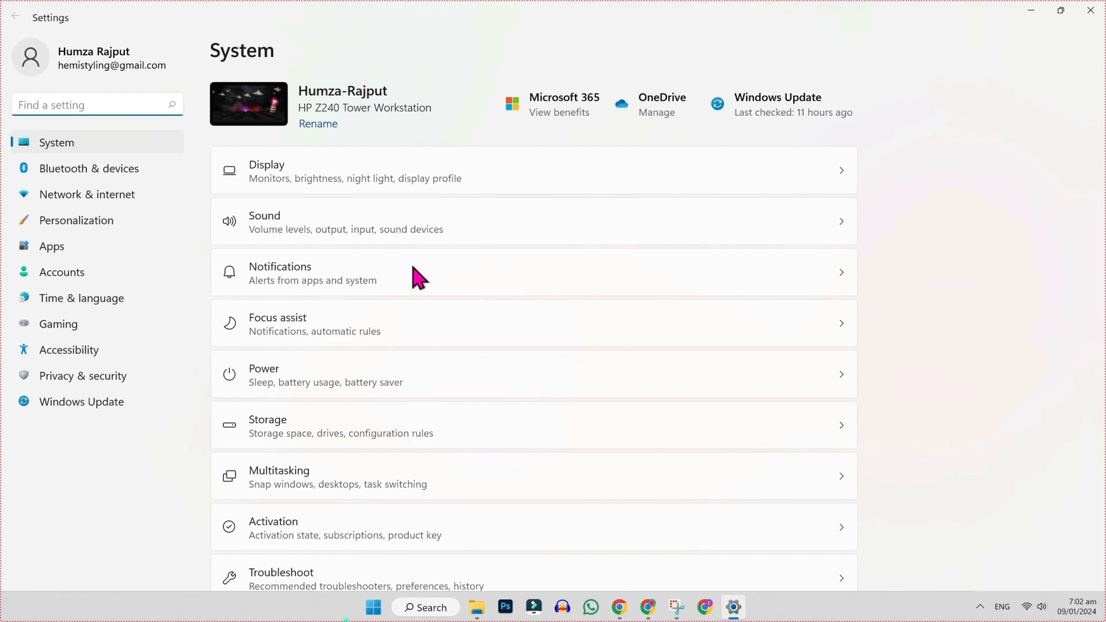
scroll(down, 3)
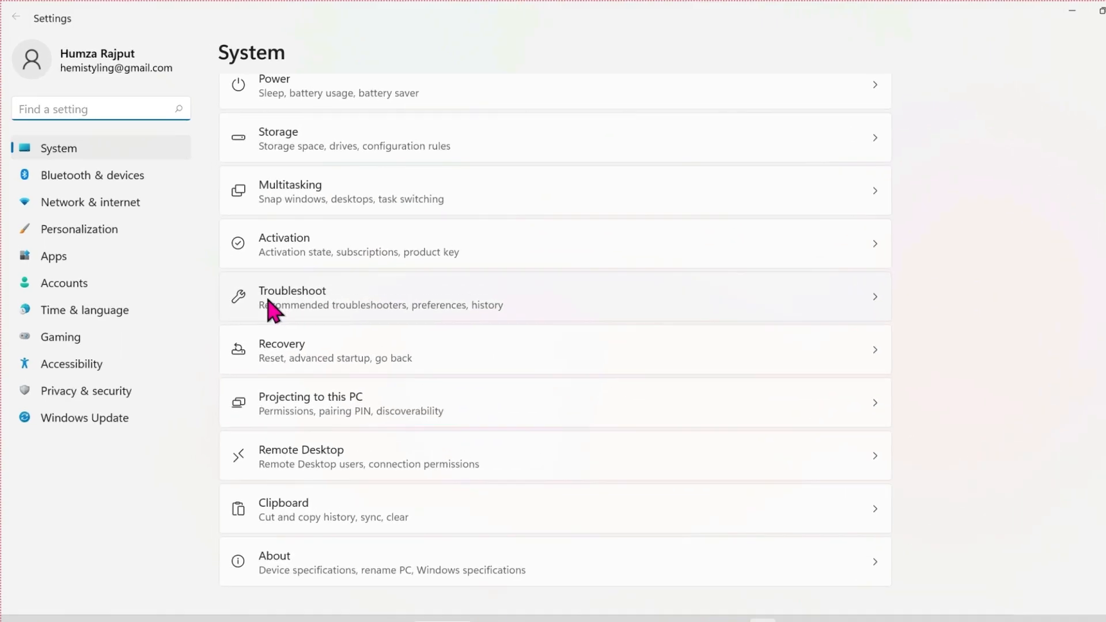
scroll(up, 3)
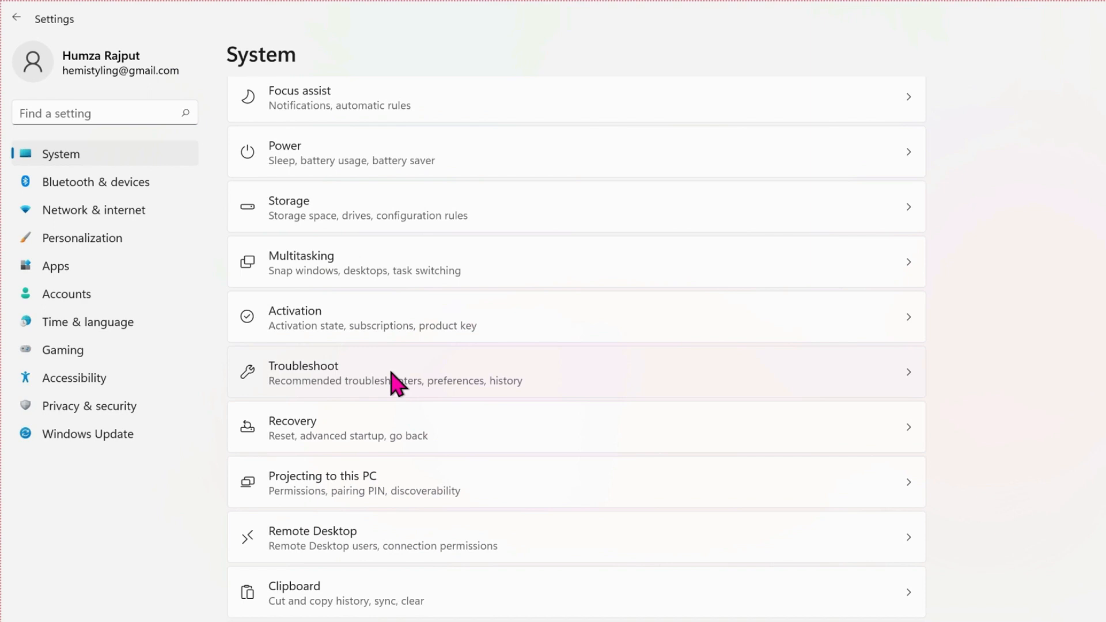
- Show Settings' Other troubleshooters list, then reopen Device Manager from Search's Recent items
click(423, 372)
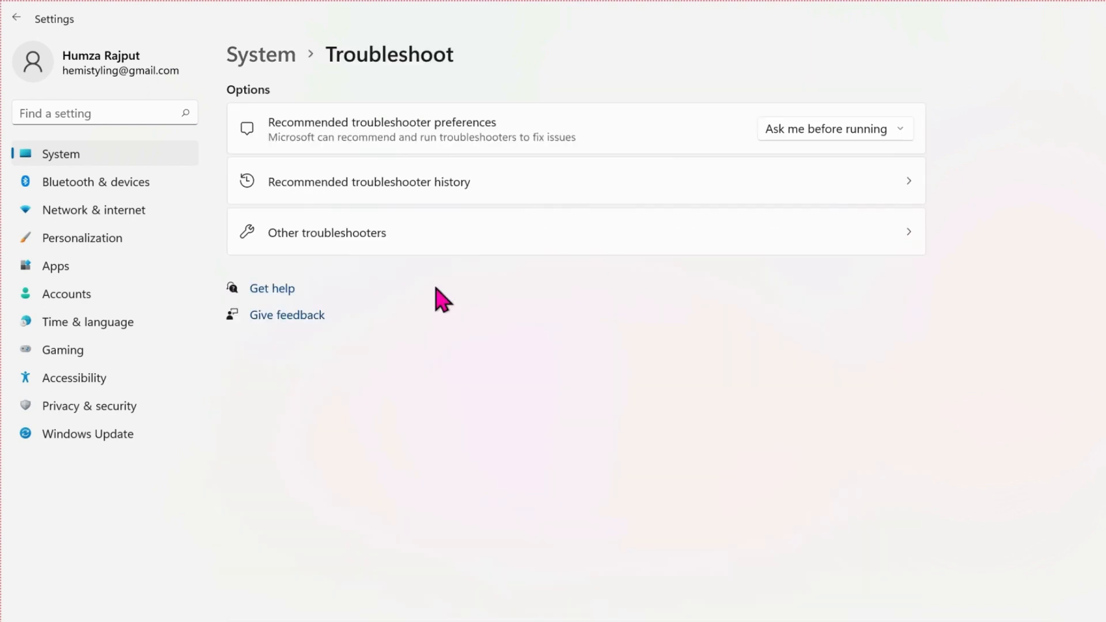
mouse_move(438, 260)
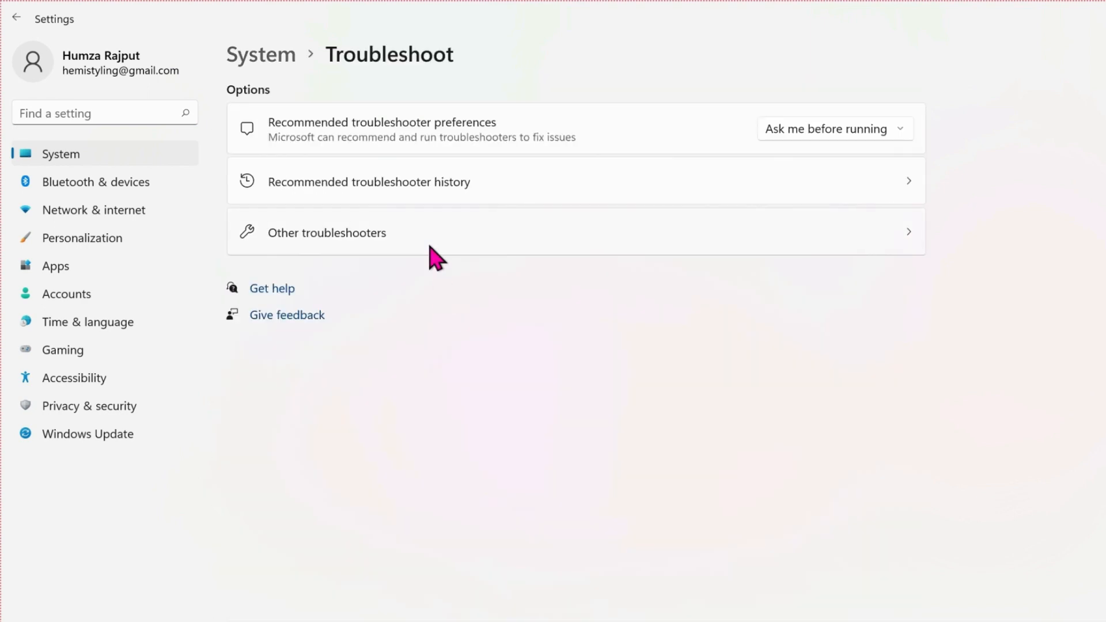
click(327, 232)
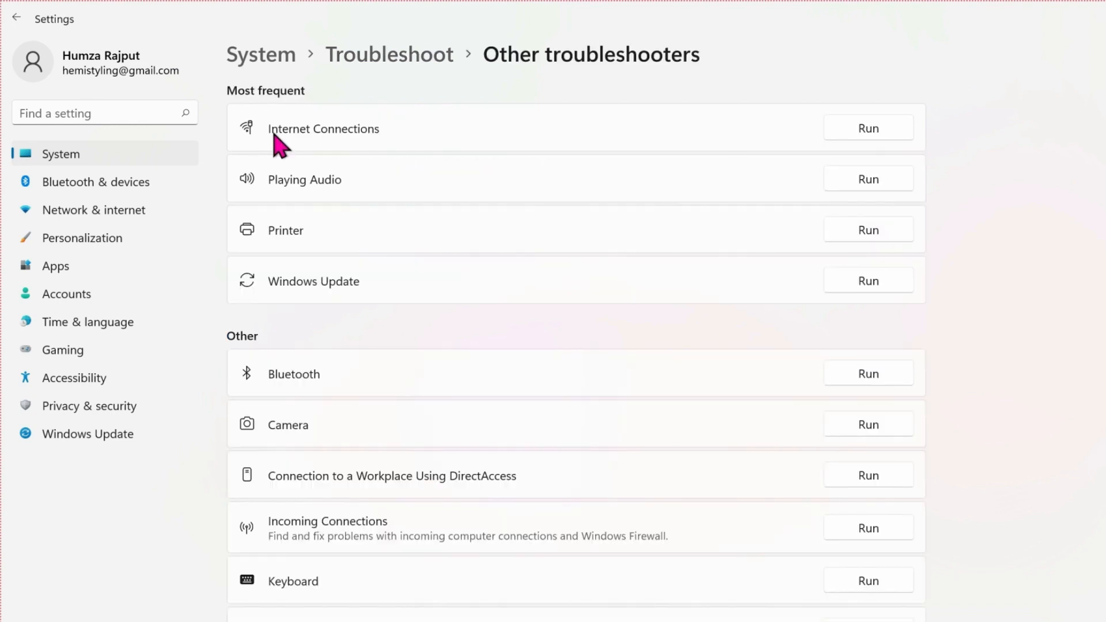
mouse_move(381, 147)
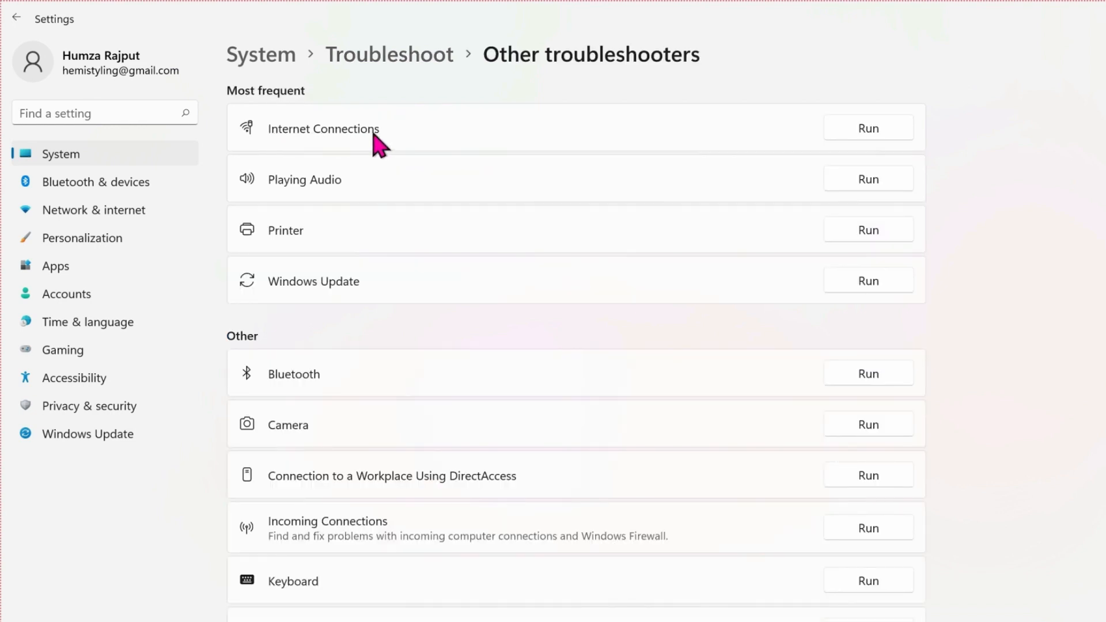
mouse_move(880, 324)
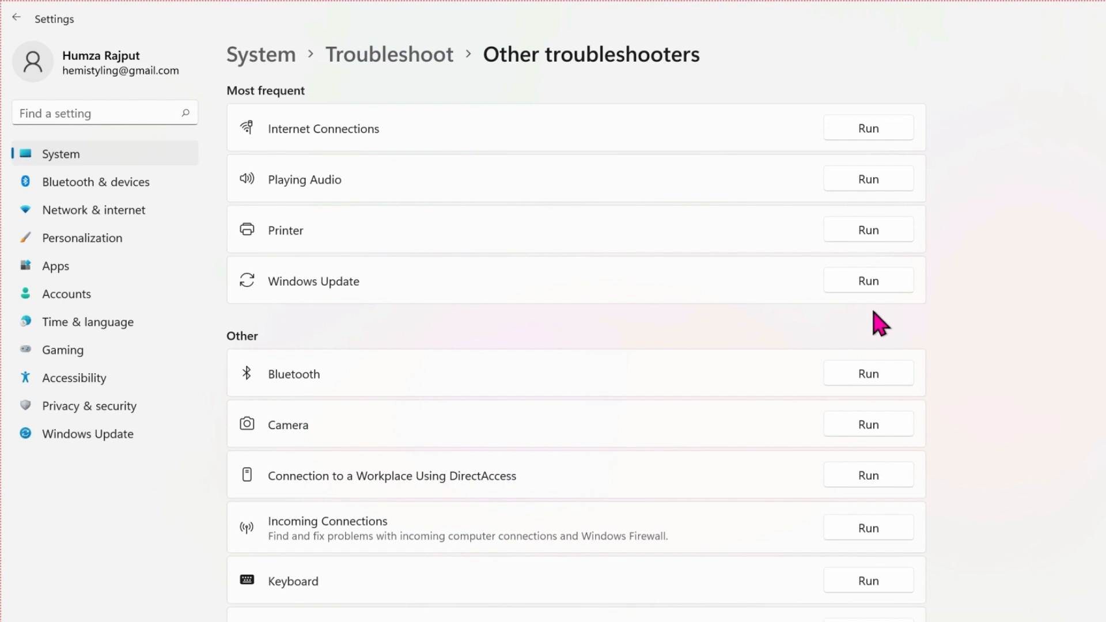
mouse_move(880, 296)
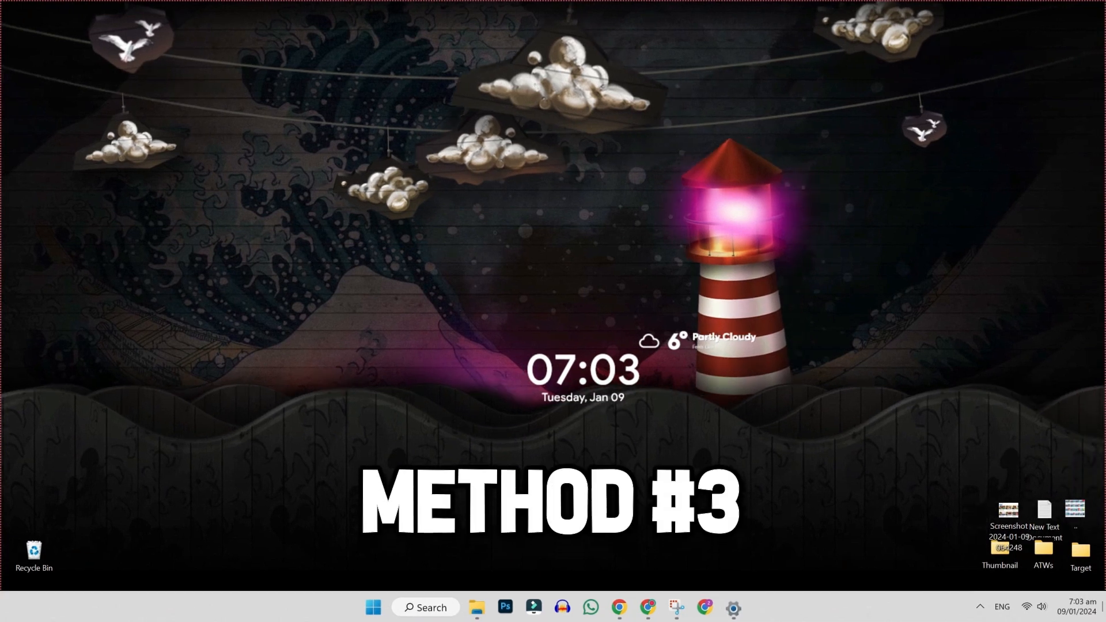
click(424, 606)
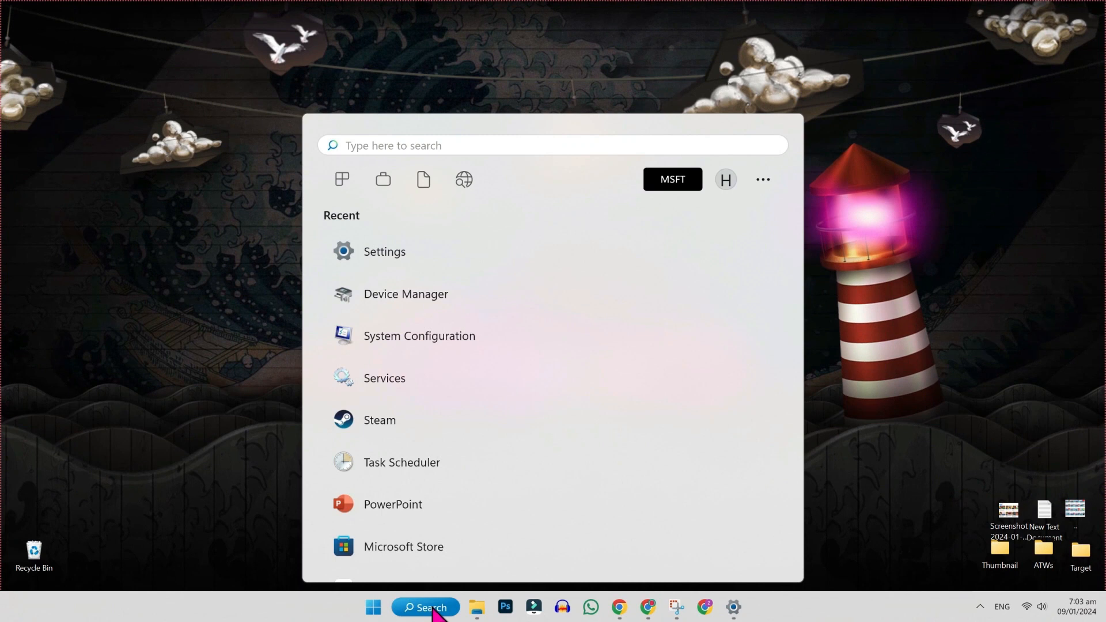
click(405, 294)
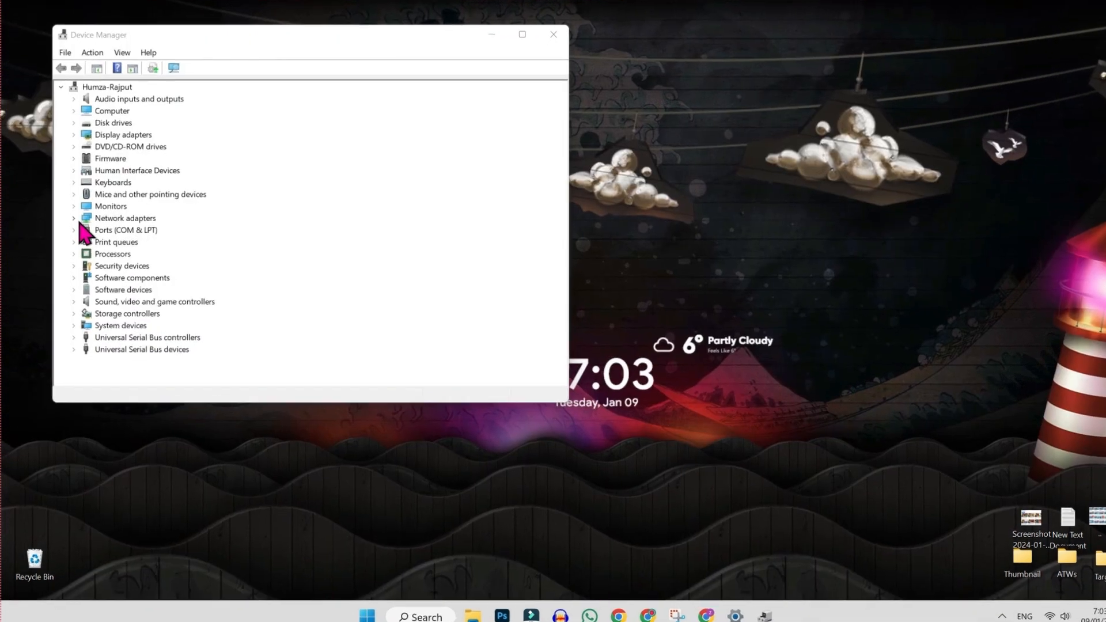
- Choose Update driver for the Intel Ethernet adapter under Network adapters
drag(282, 34, 292, 25)
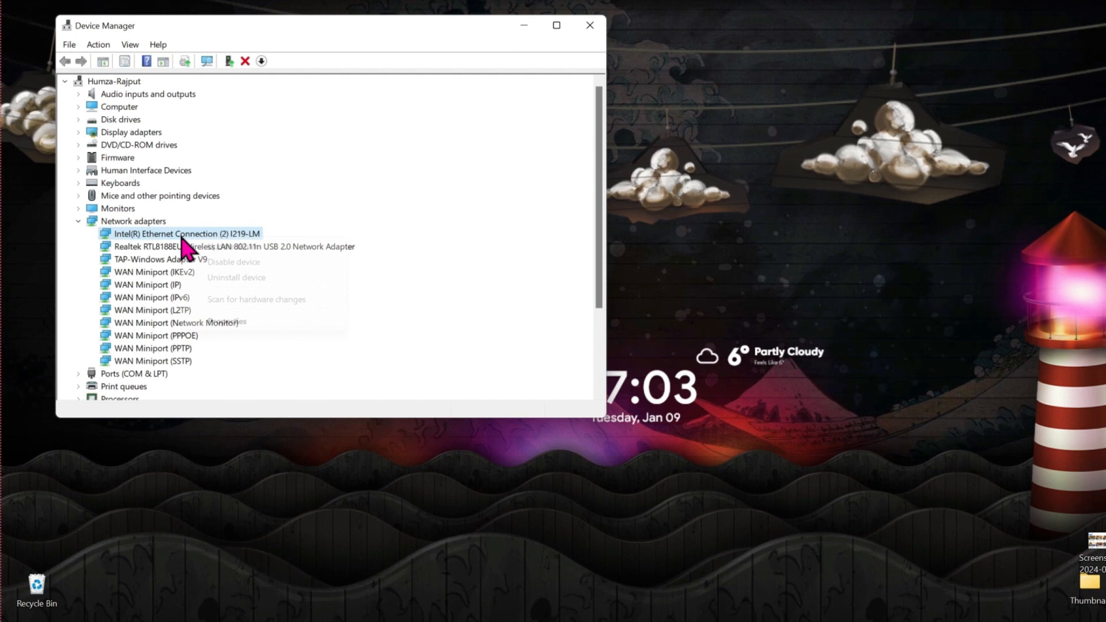
right_click(188, 233)
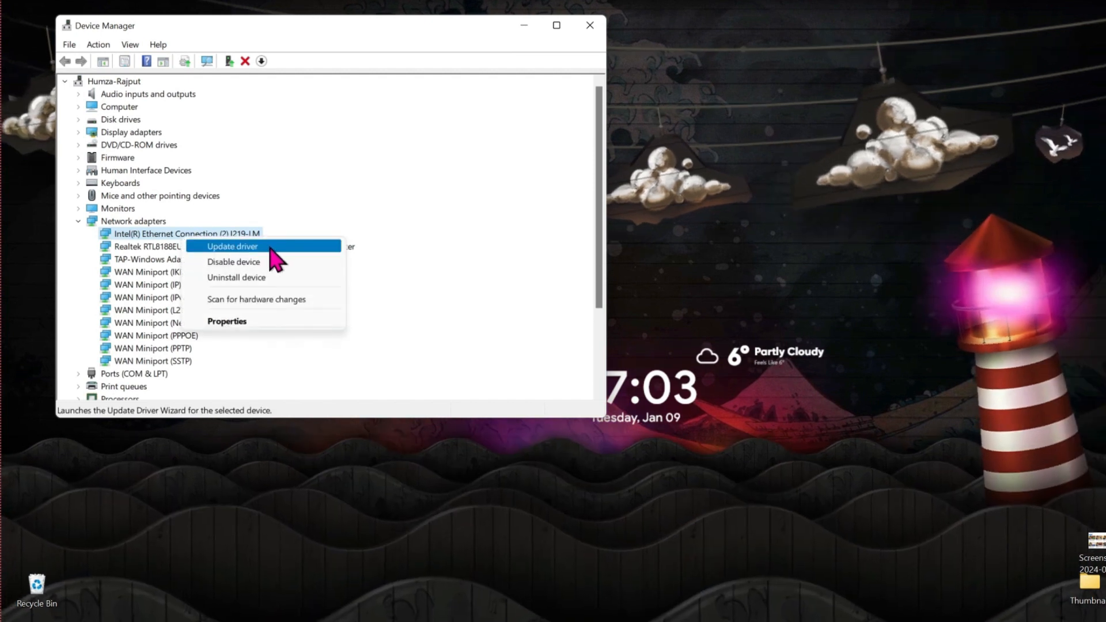
click(232, 246)
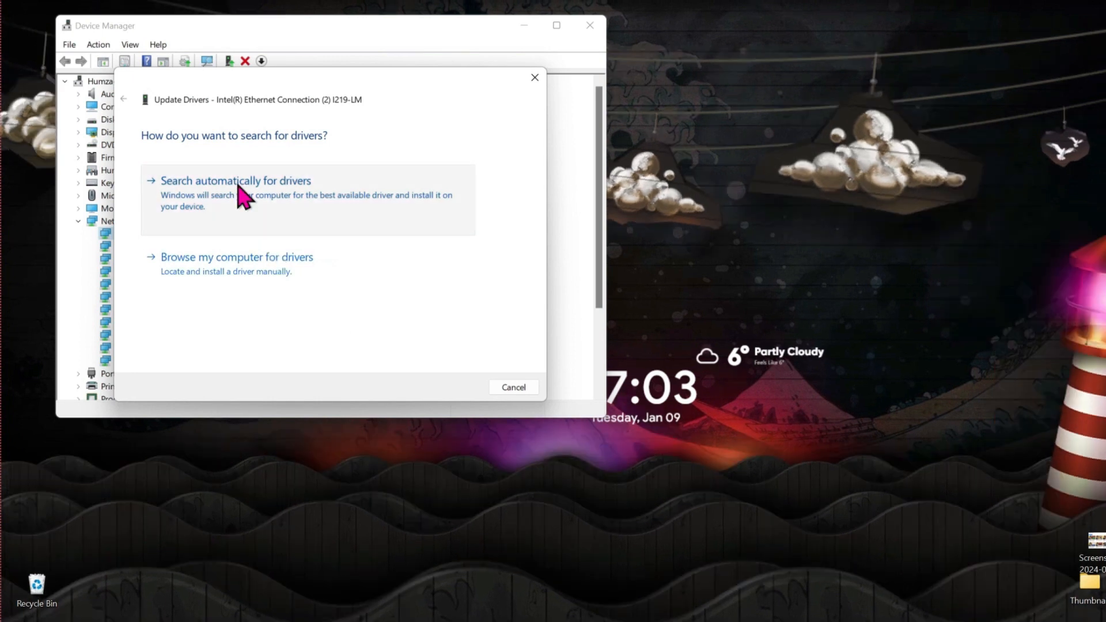
- Search automatically for drivers, confirming the best Ethernet drivers are already installed
click(235, 180)
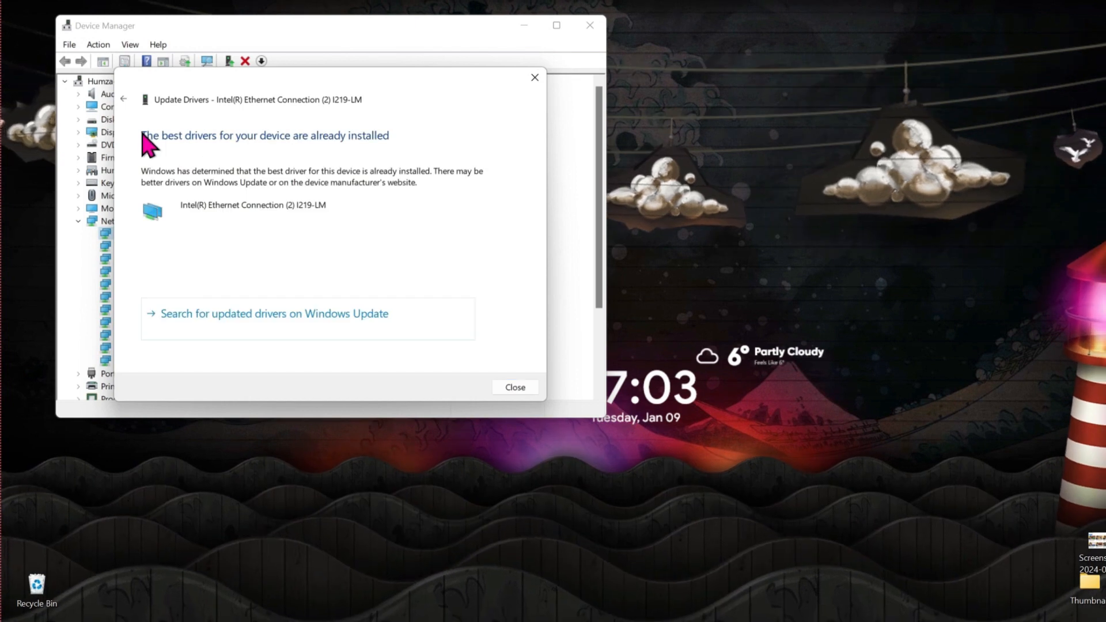
mouse_move(275, 141)
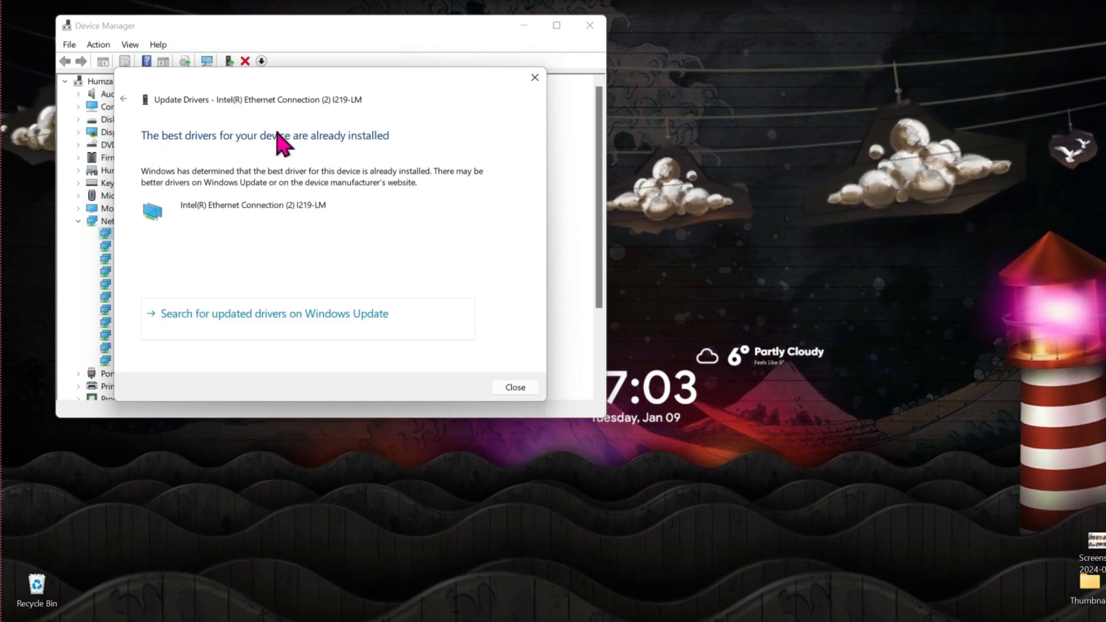